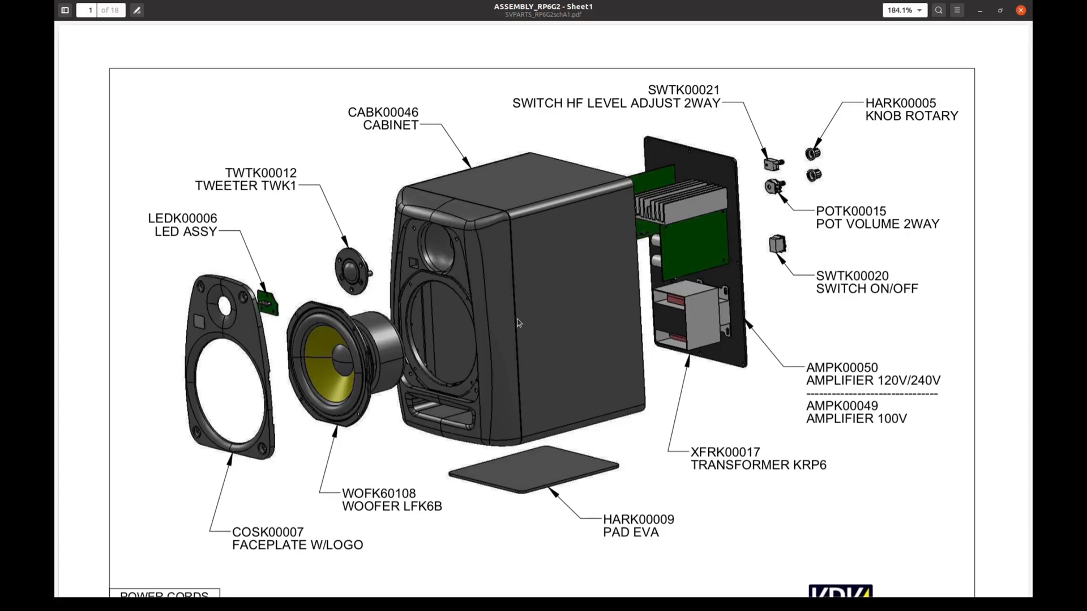
- Scroll down from the exploded cabinet drawing to the schematic on page 18 of 18
{"action": "scroll", "scroll_direction": "down", "scroll_amount": 3}
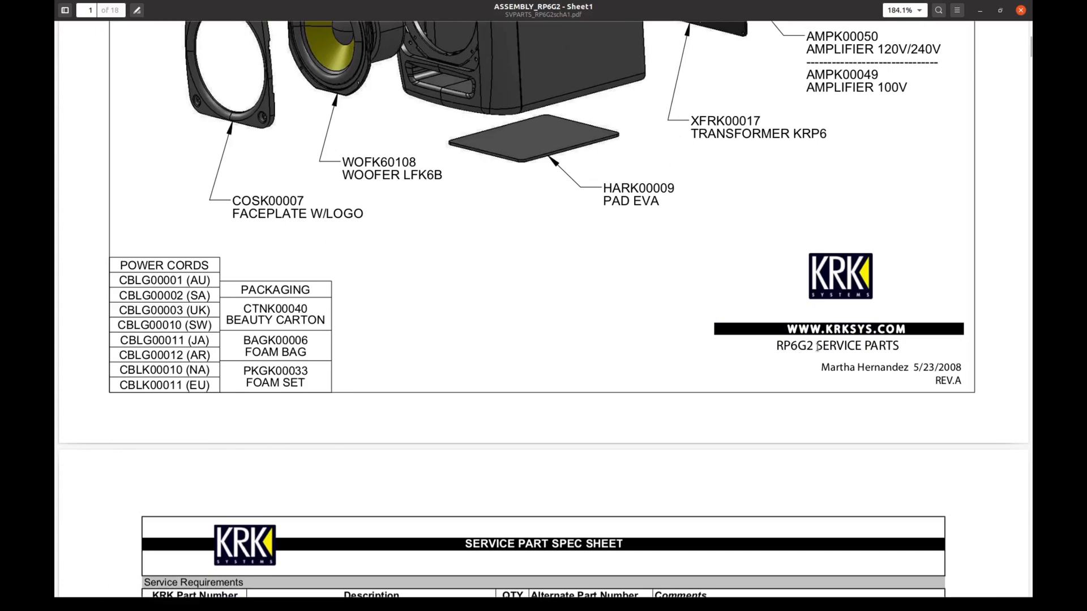
{"action": "scroll", "scroll_direction": "down", "scroll_amount": 3}
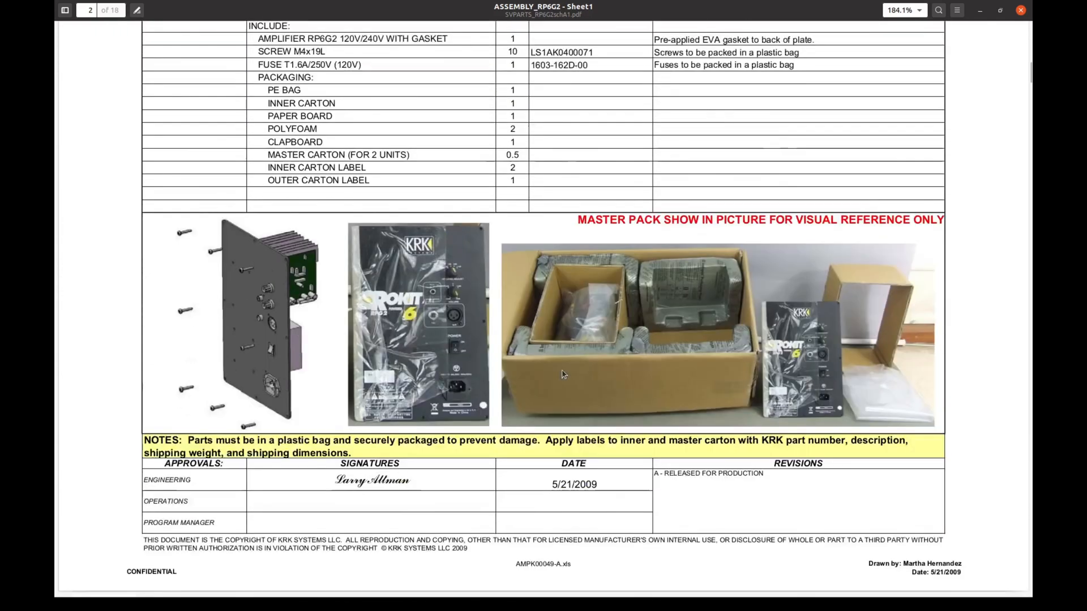
{"action": "scroll", "scroll_direction": "down", "scroll_amount": 3}
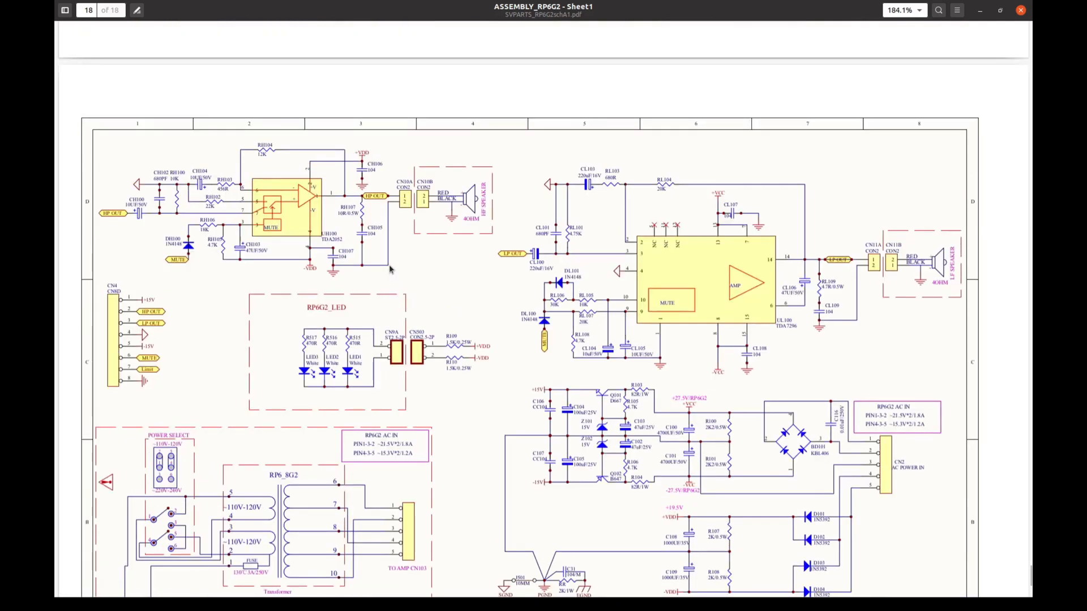
- Zoom the page-18 schematic to 300% and bring the TDA7296 amplifier and power-supply sections into view
{"action": "left_click", "coordinate": [901, 10]}
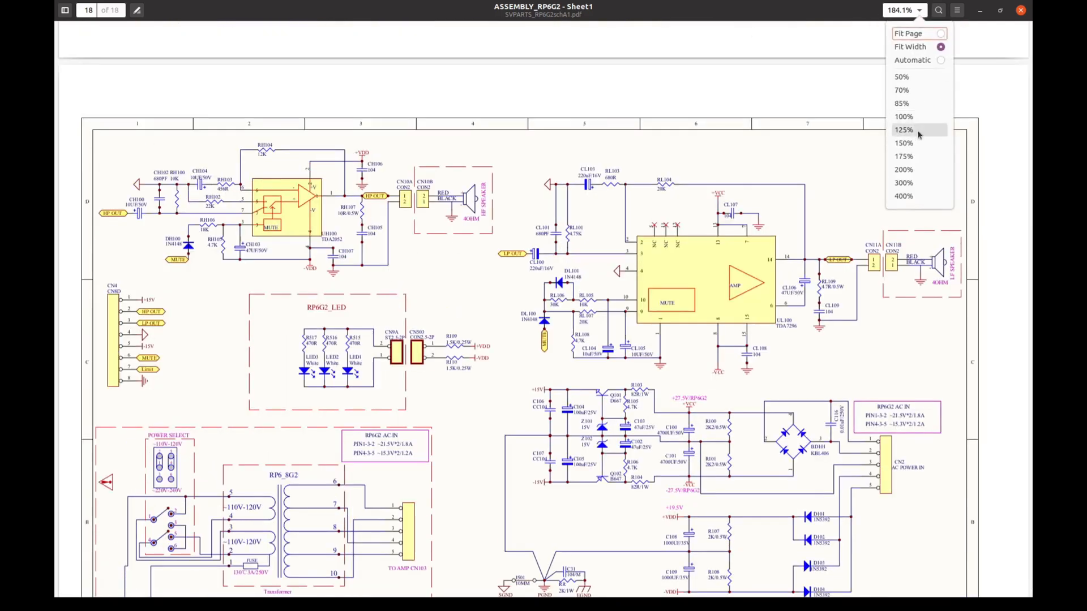
{"action": "left_click", "coordinate": [903, 182]}
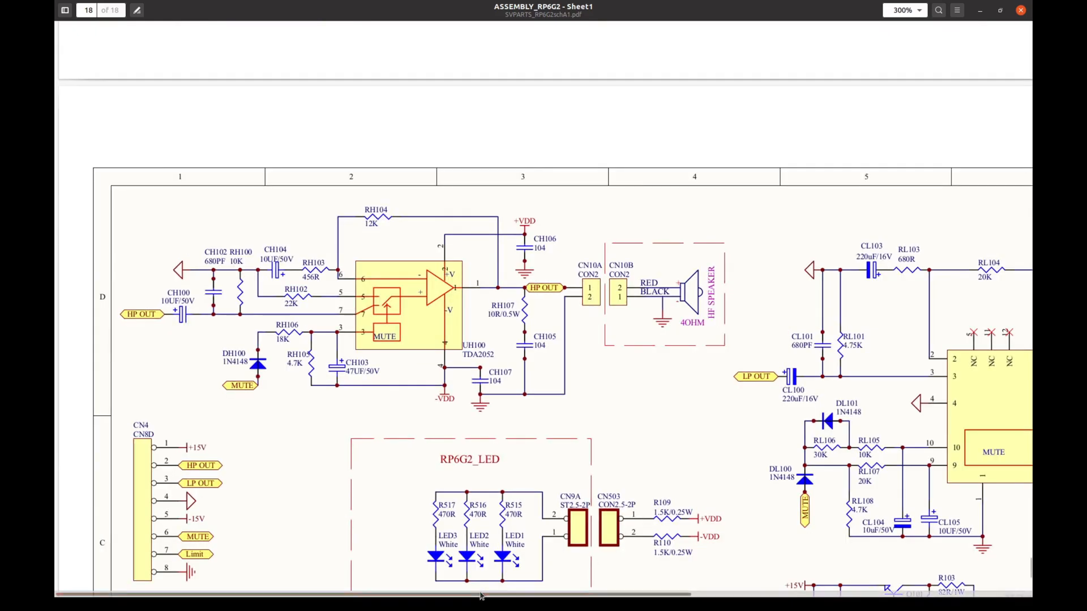
{"action": "scroll", "scroll_direction": "right", "scroll_amount": 3}
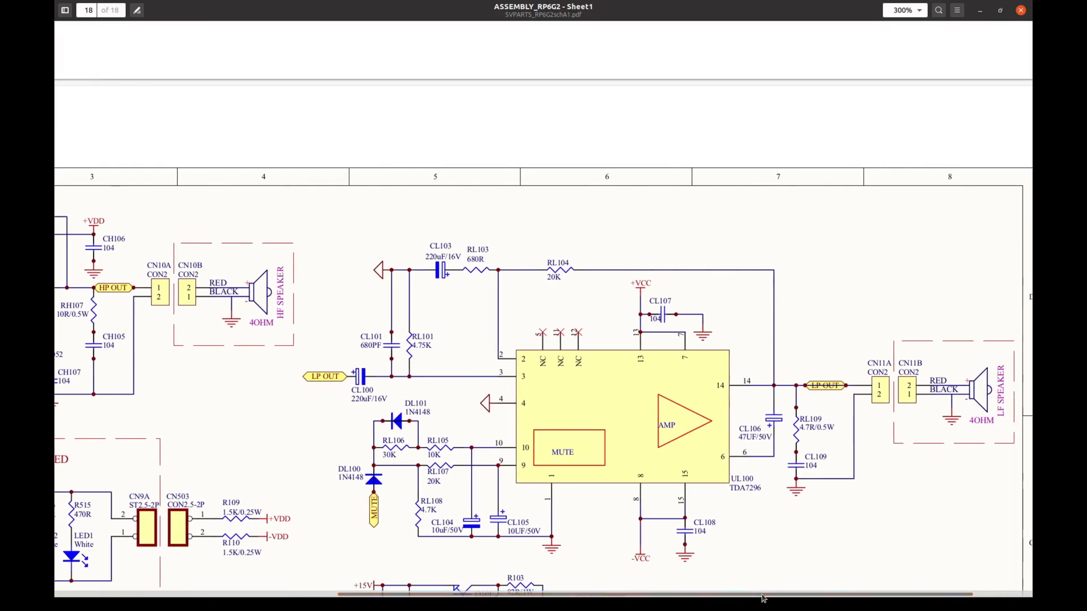
{"action": "scroll", "scroll_direction": "down", "scroll_amount": 3}
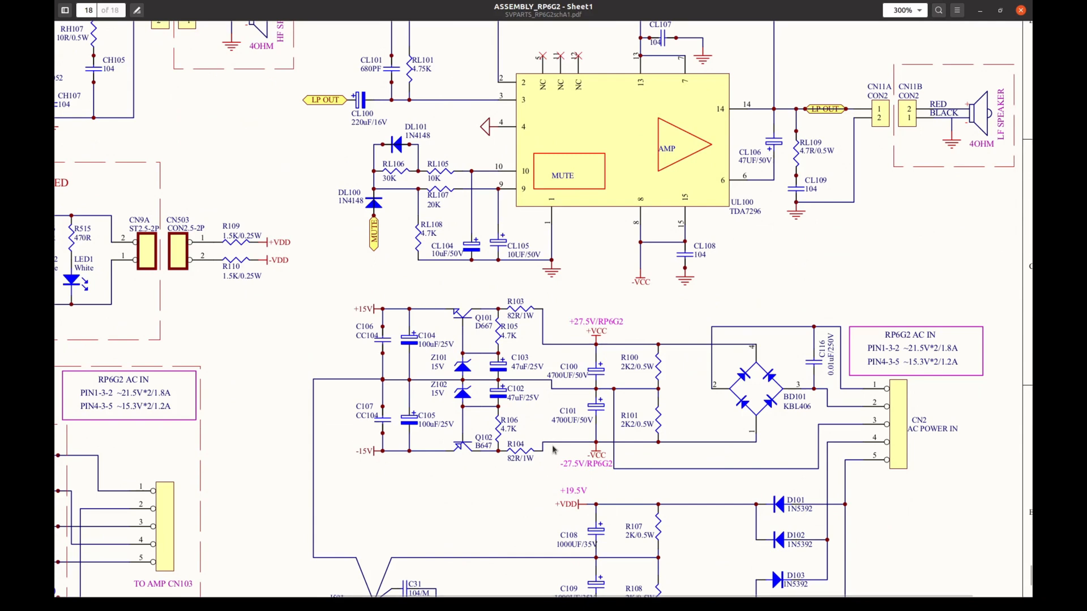
{"action": "mouse_move", "coordinate": [475, 327]}
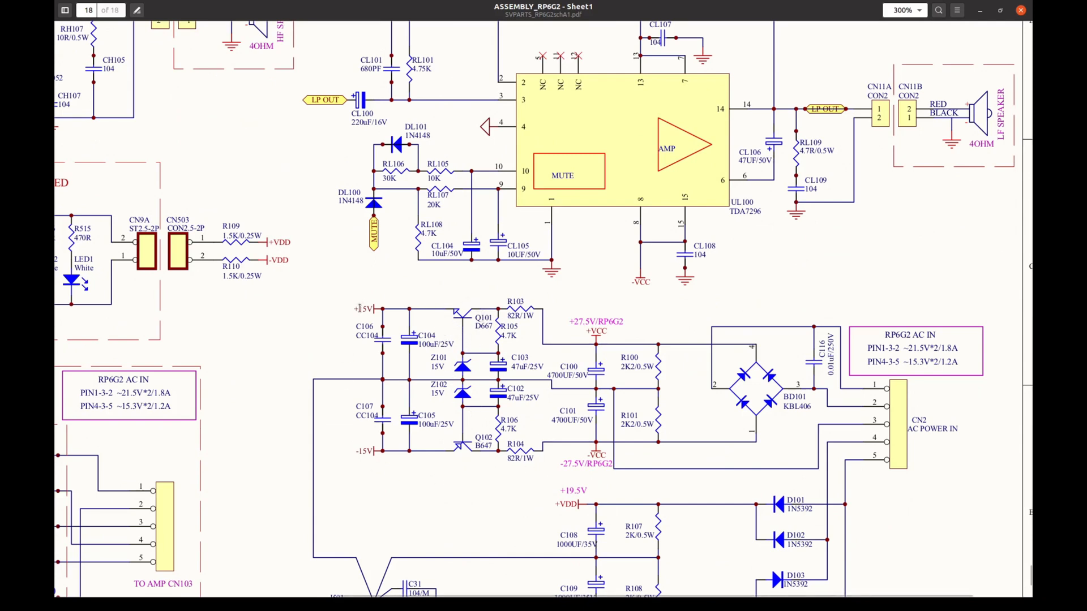
{"action": "mouse_move", "coordinate": [407, 479]}
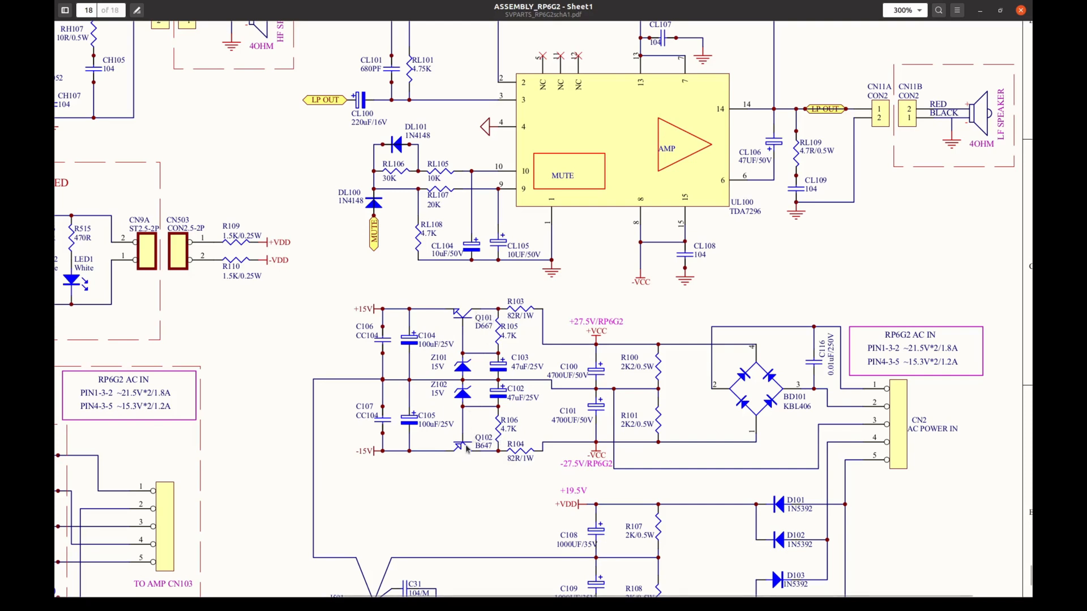
{"action": "mouse_move", "coordinate": [473, 450]}
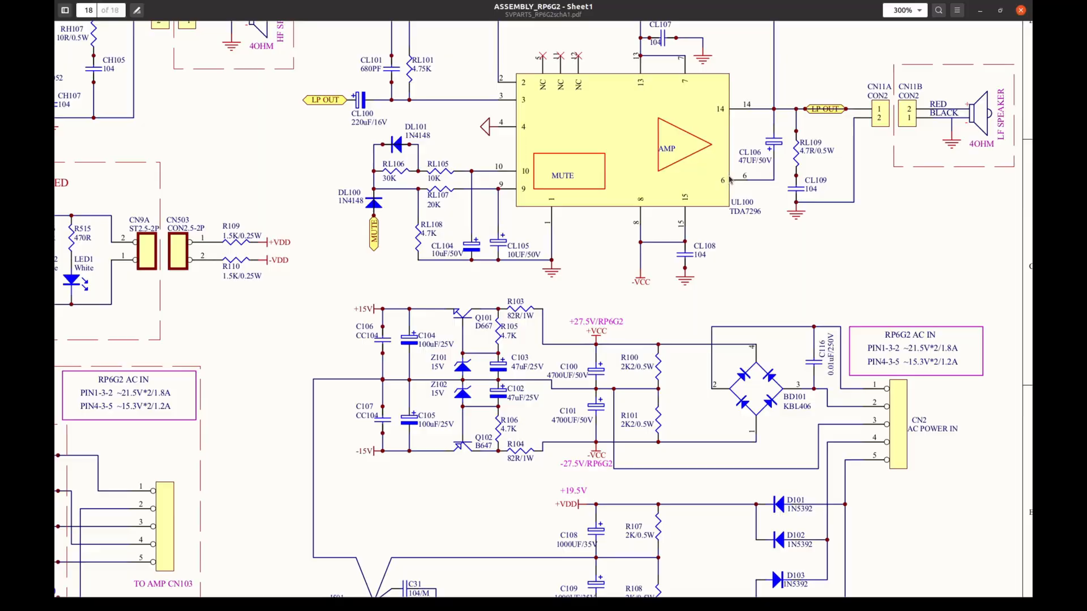
{"action": "scroll", "scroll_direction": "up", "scroll_amount": 3}
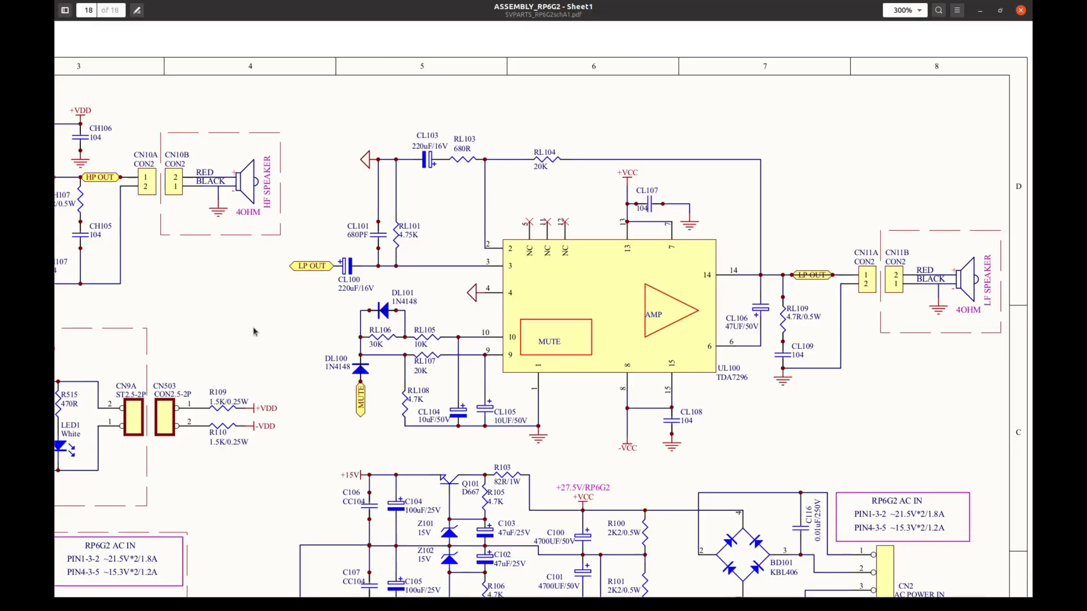
{"action": "mouse_move", "coordinate": [232, 226]}
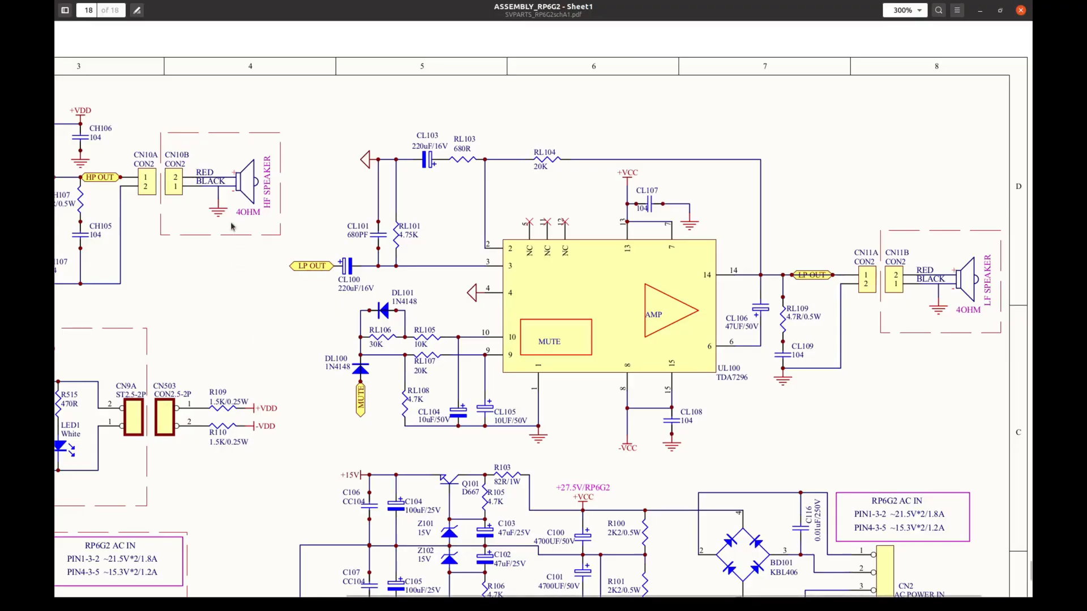
{"action": "mouse_move", "coordinate": [941, 305]}
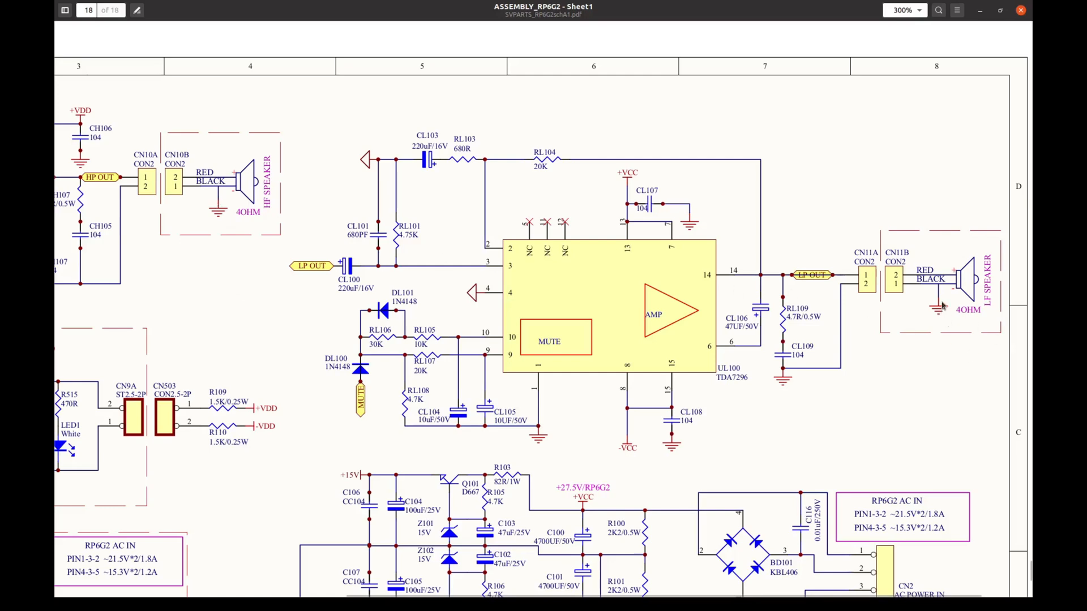